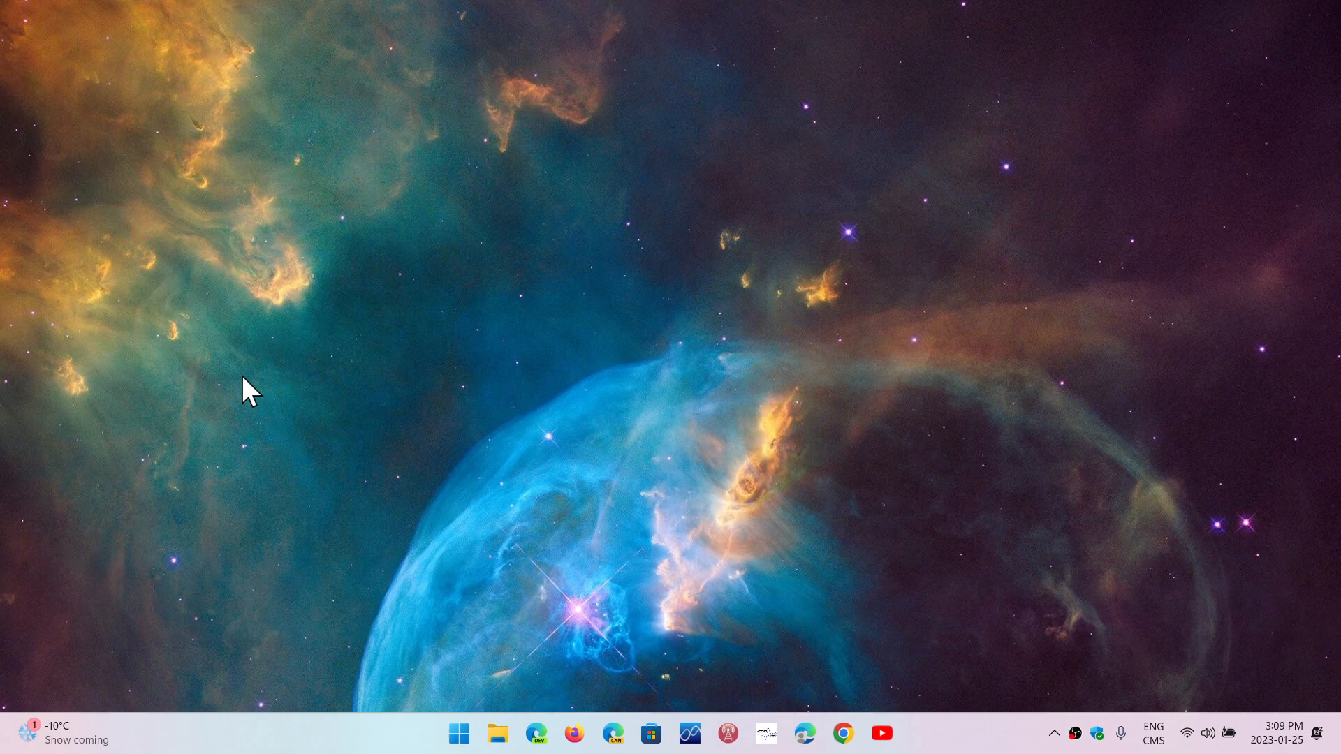
pyautogui.moveTo(440, 705)
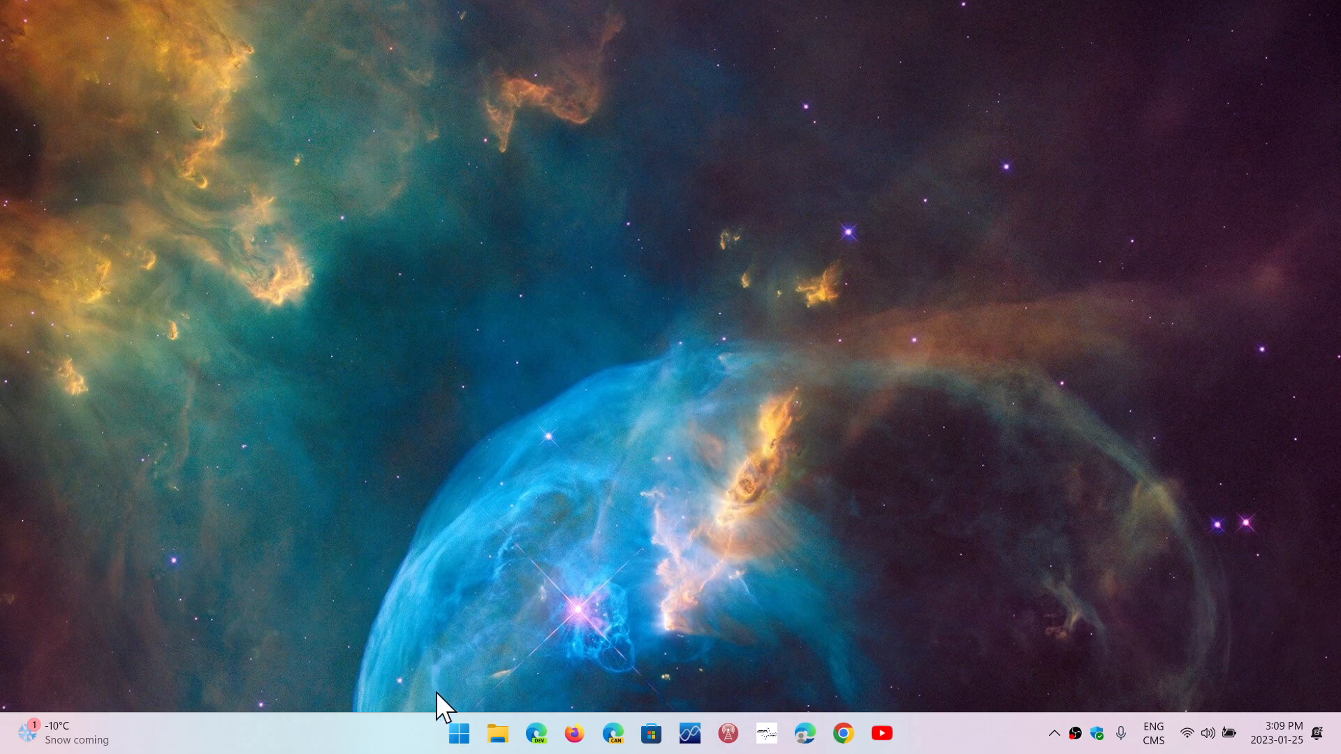
# Search Windows for CrystalDiskInfo with 'control Panel' and 'cr' queries, launch it and leave Search.
pyautogui.click(458, 733)
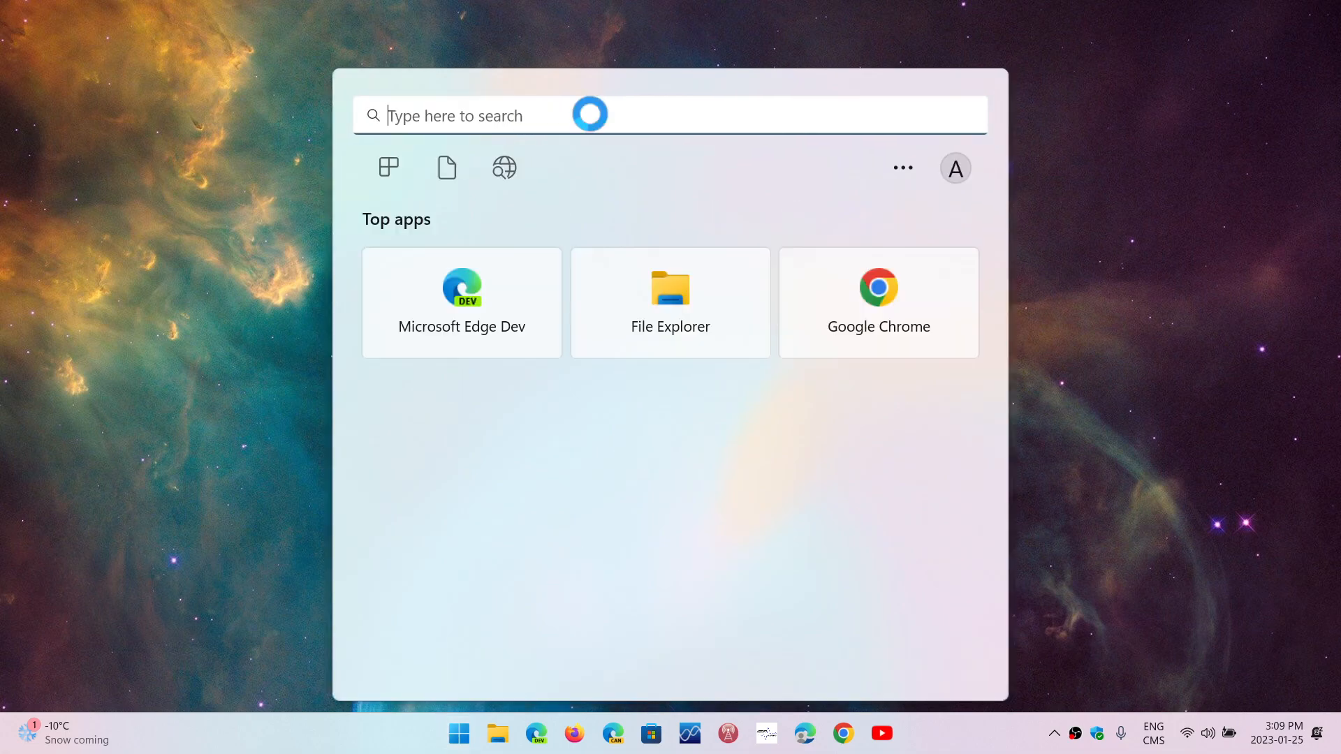
pyautogui.write('control Panel')
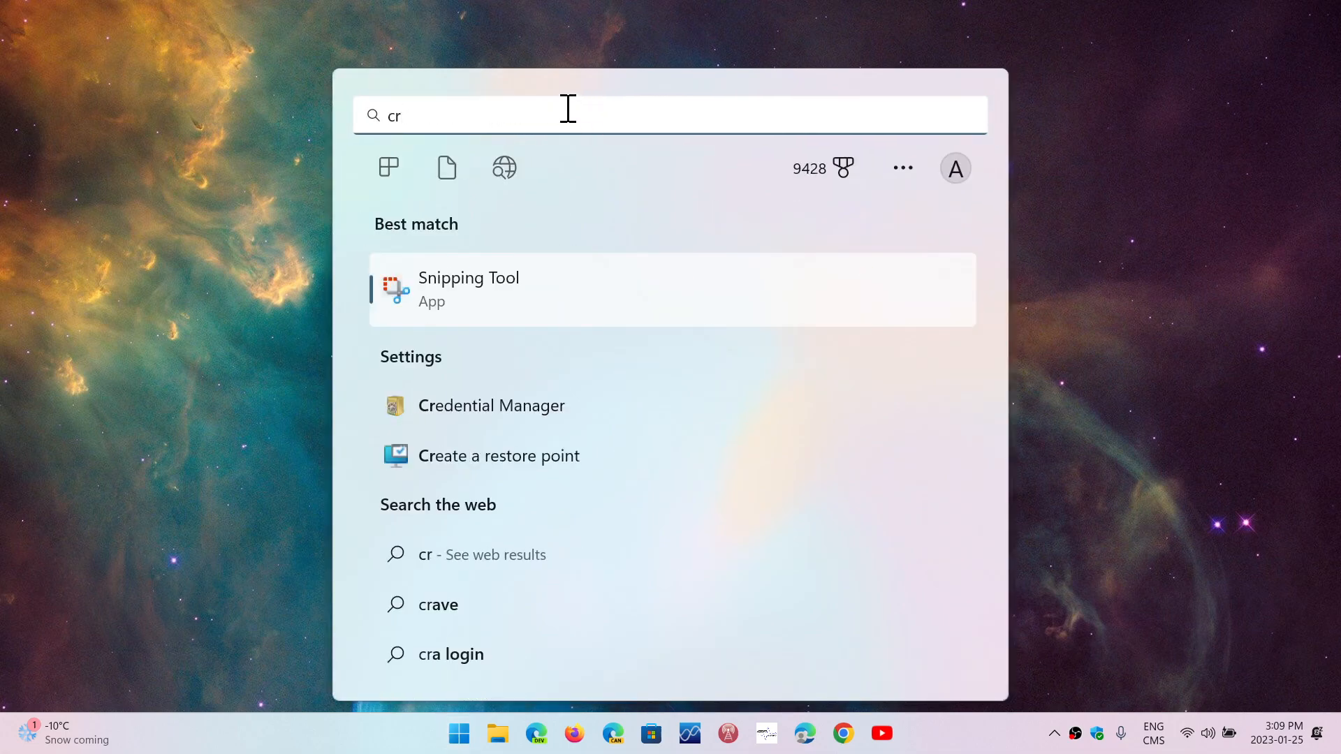
pyautogui.write('control Panel')
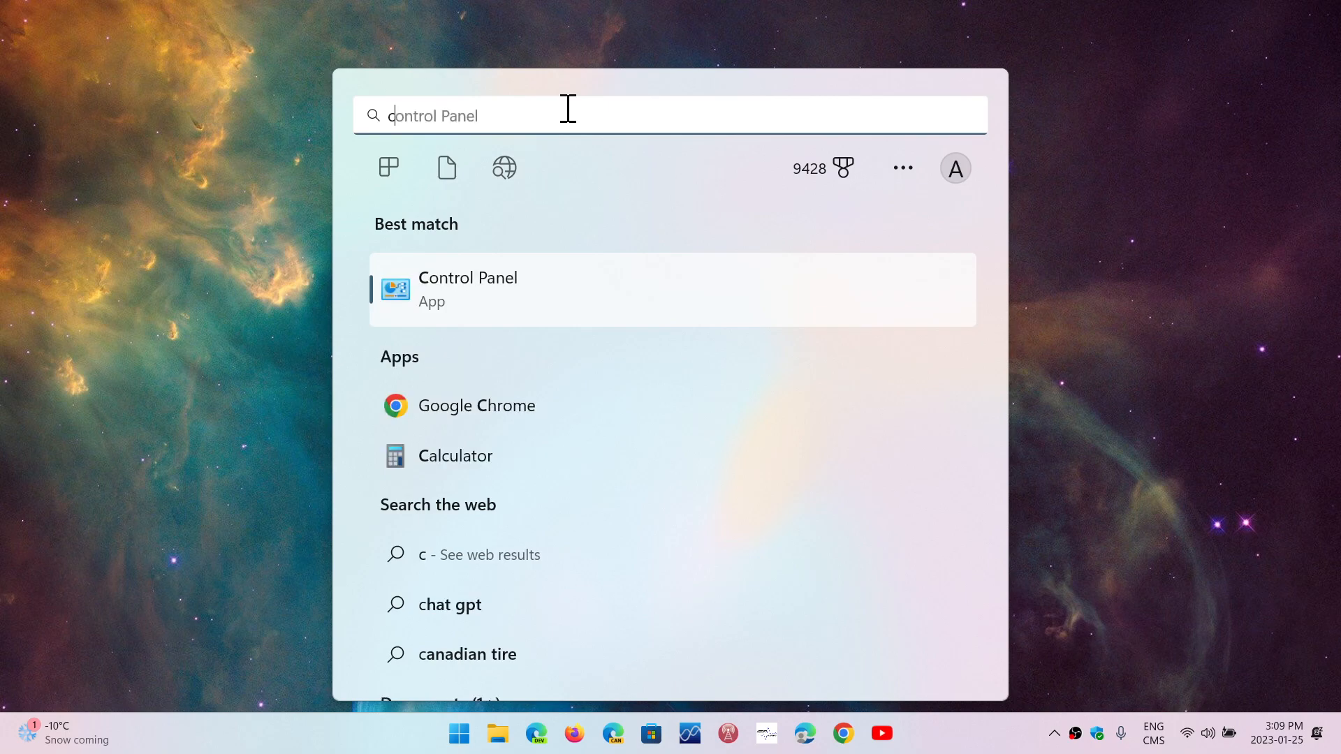
pyautogui.write('cry')
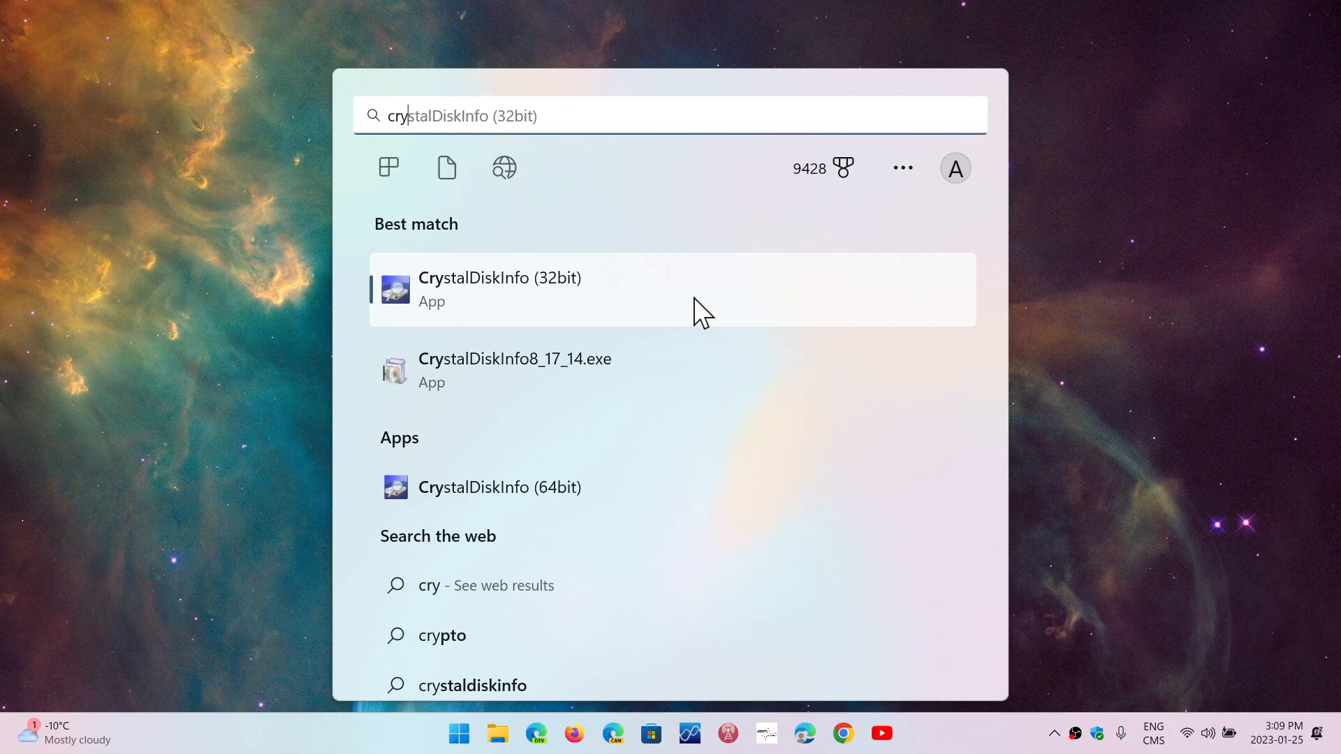
pyautogui.press('Escape')
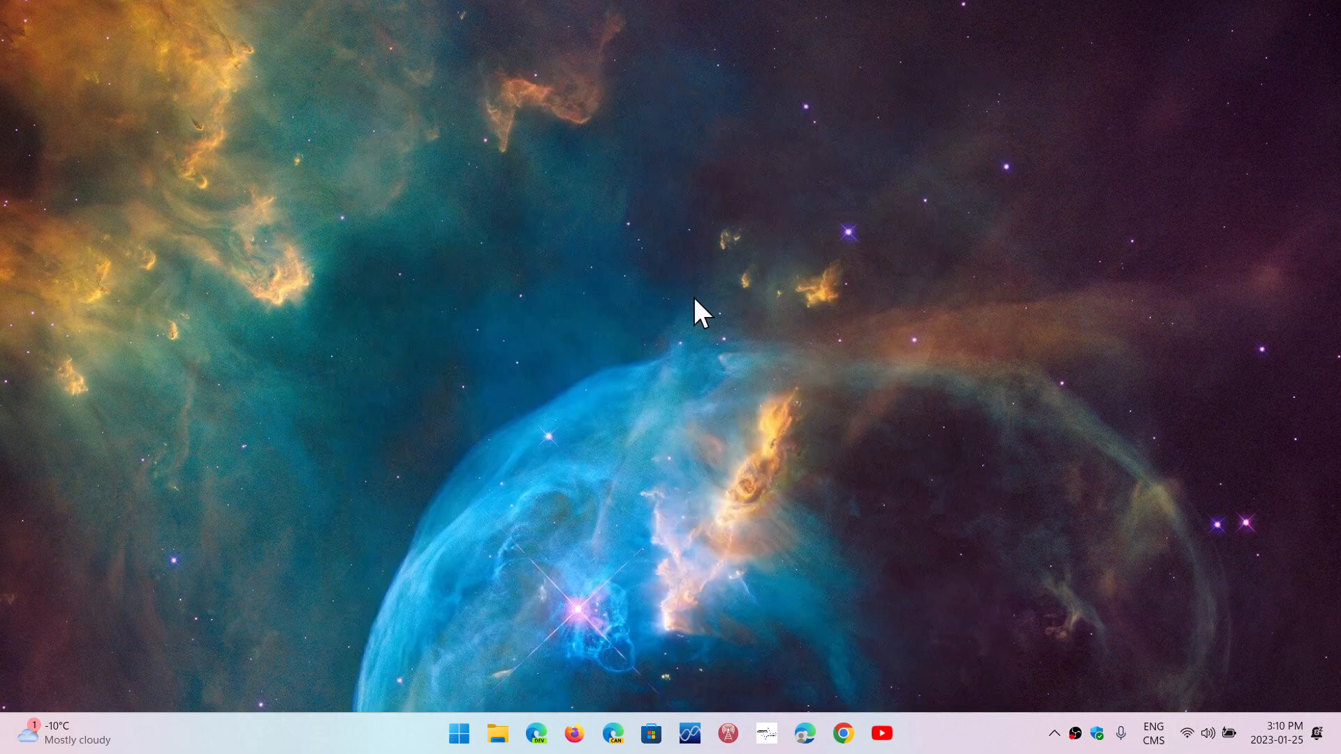
pyautogui.moveTo(554, 552)
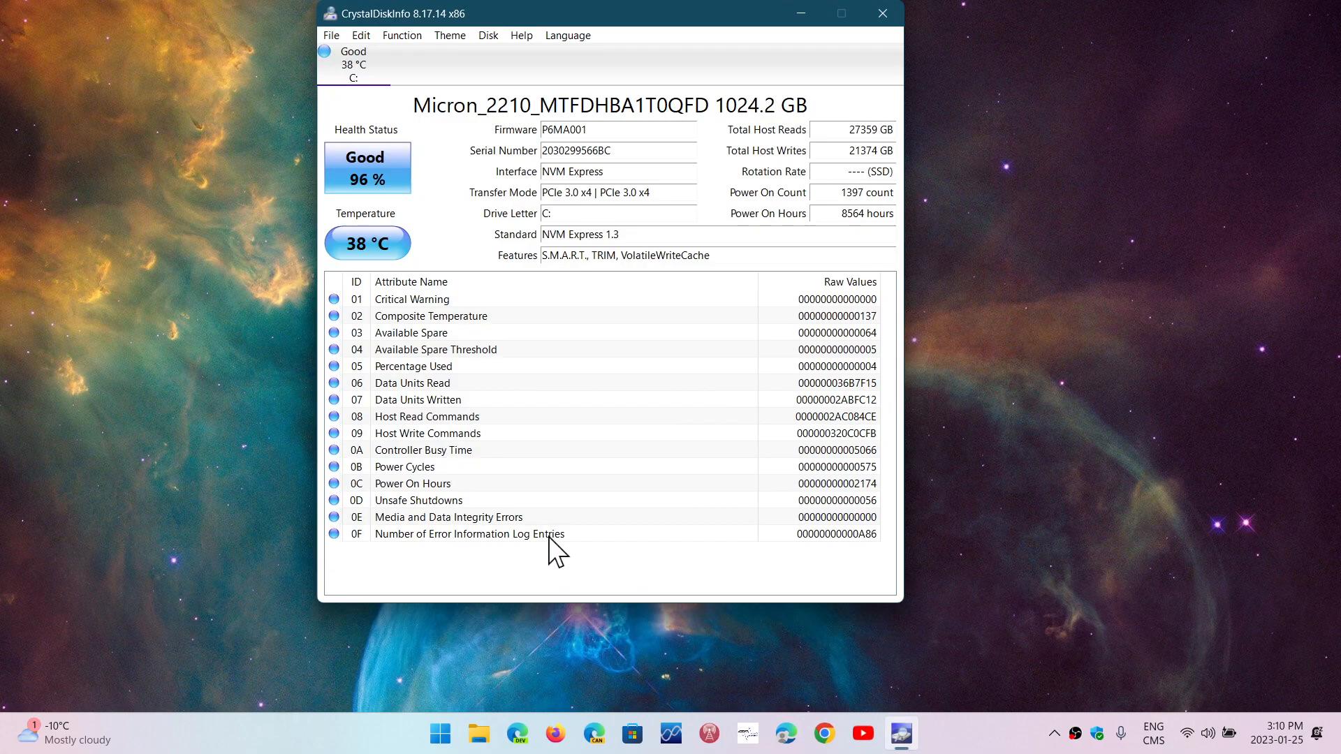
pyautogui.moveTo(725, 56)
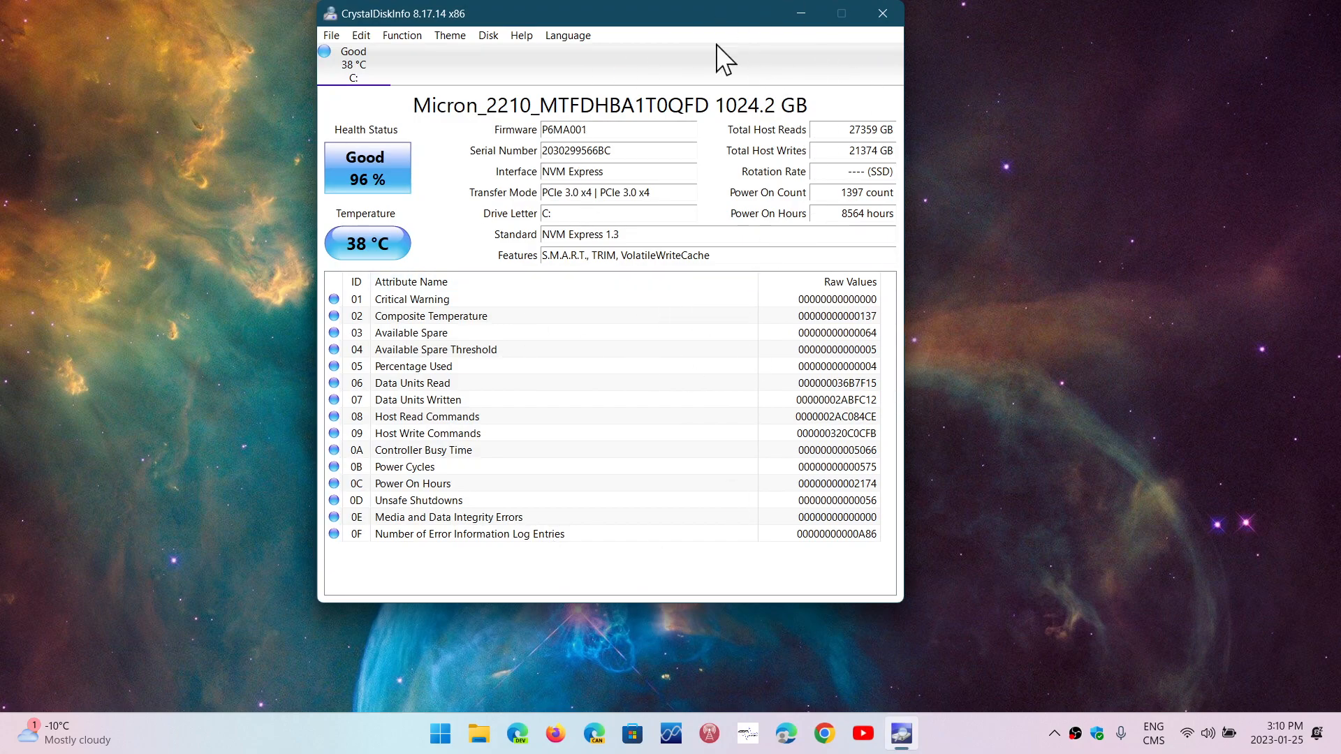
pyautogui.moveTo(784, 101)
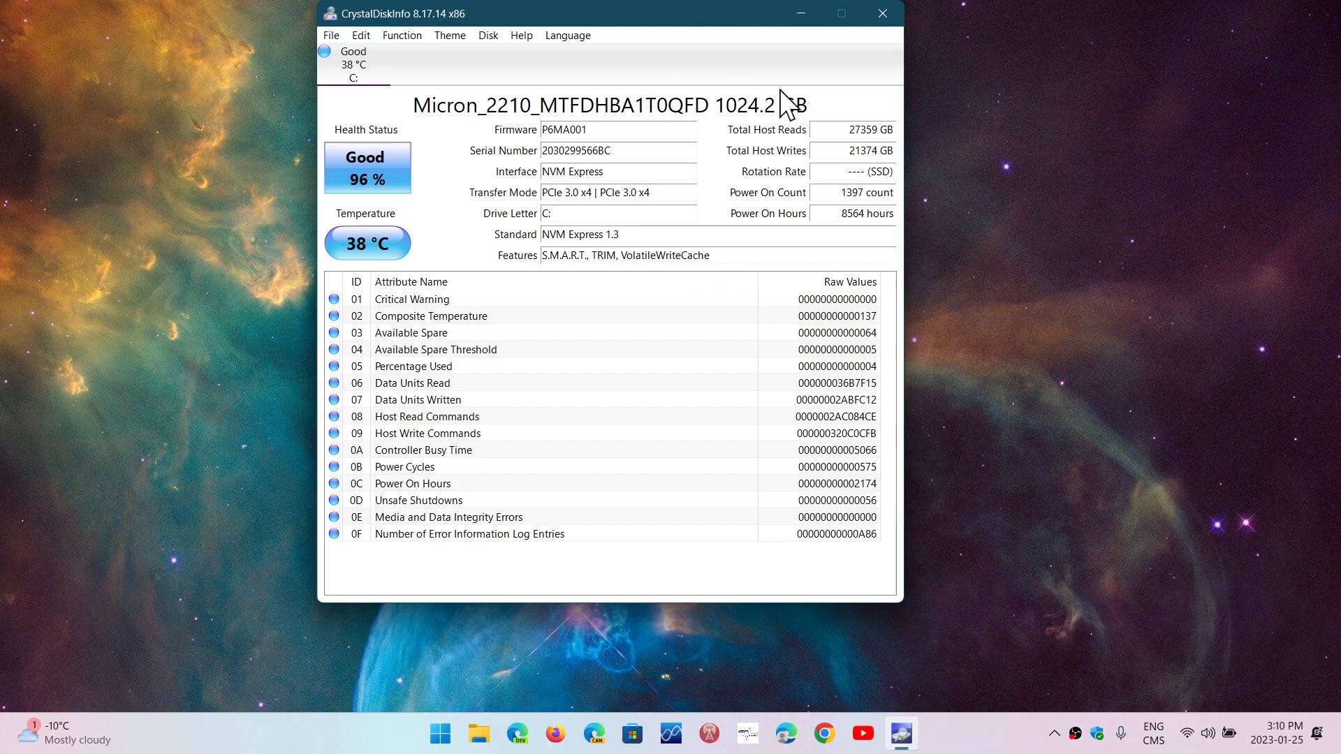
pyautogui.moveTo(363, 141)
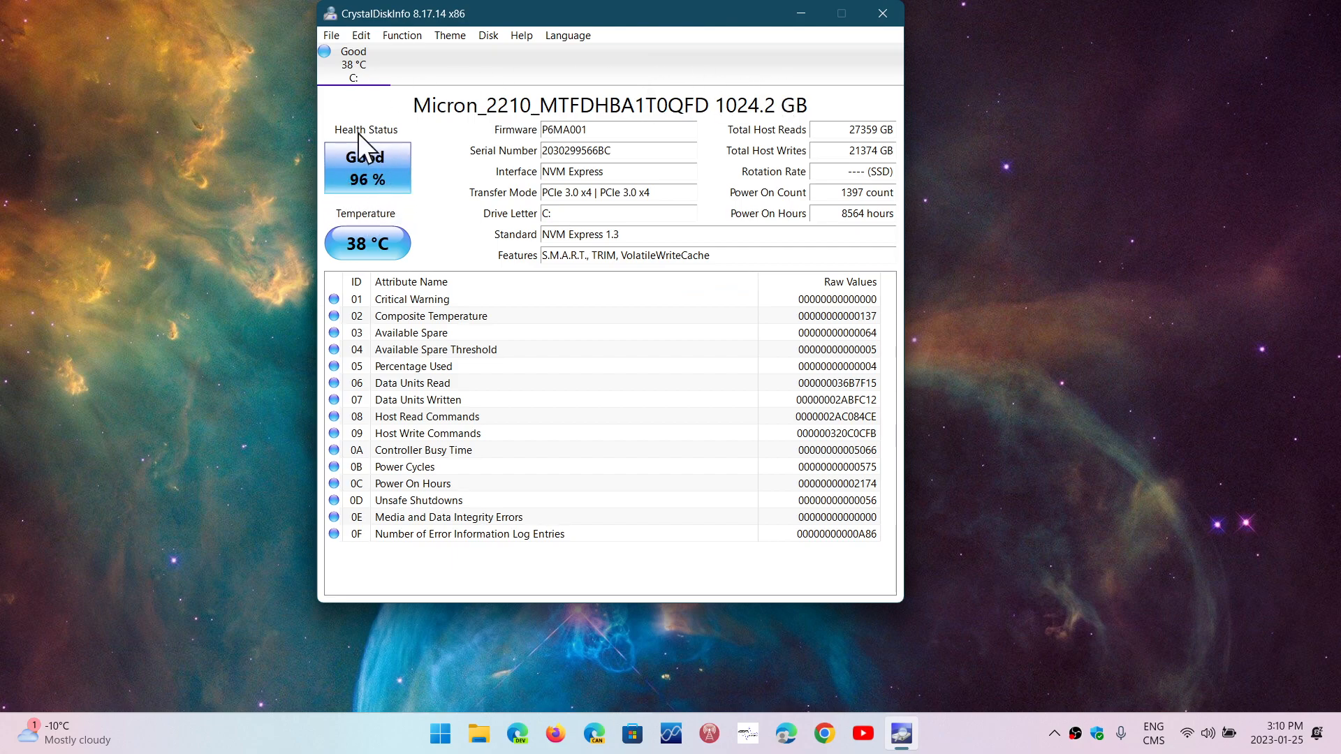
# Review the Micron_2210 SSD's health threshold settings and close the dialog.
pyautogui.click(368, 166)
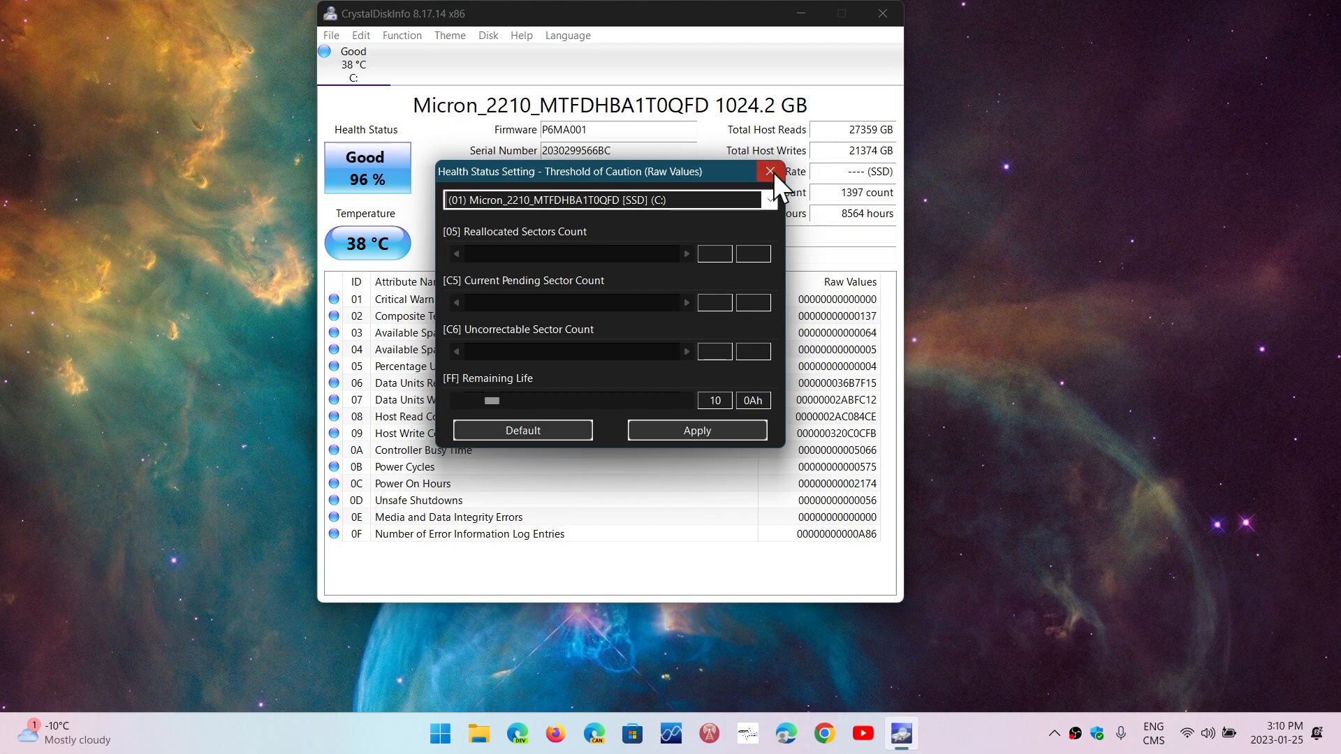
pyautogui.click(767, 170)
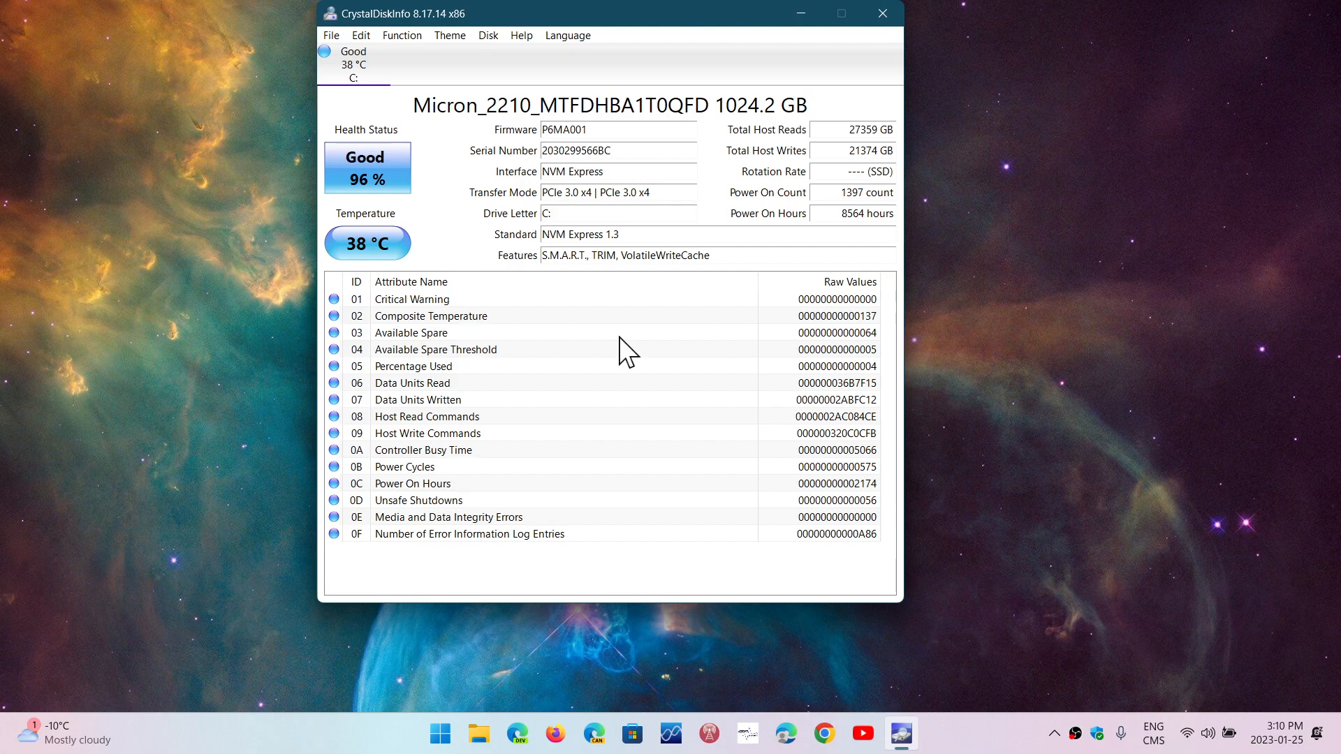
pyautogui.moveTo(647, 193)
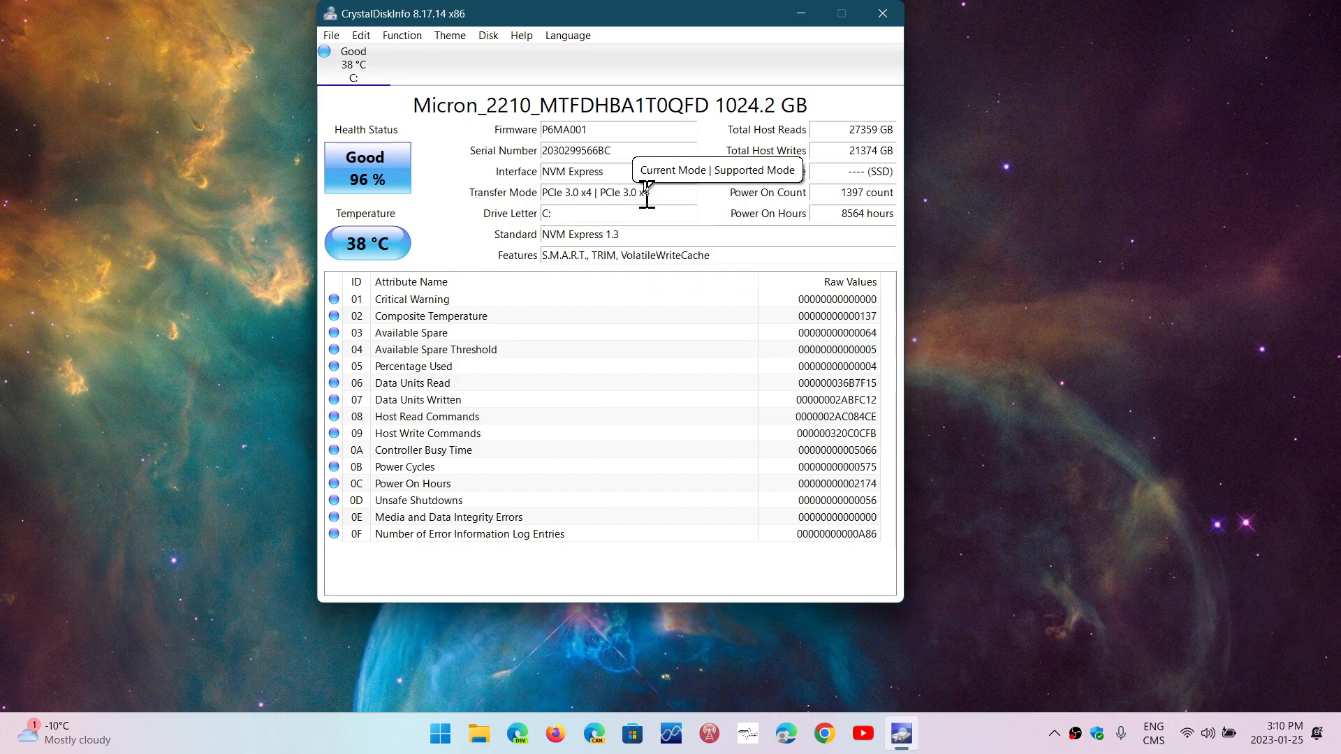
pyautogui.moveTo(742, 233)
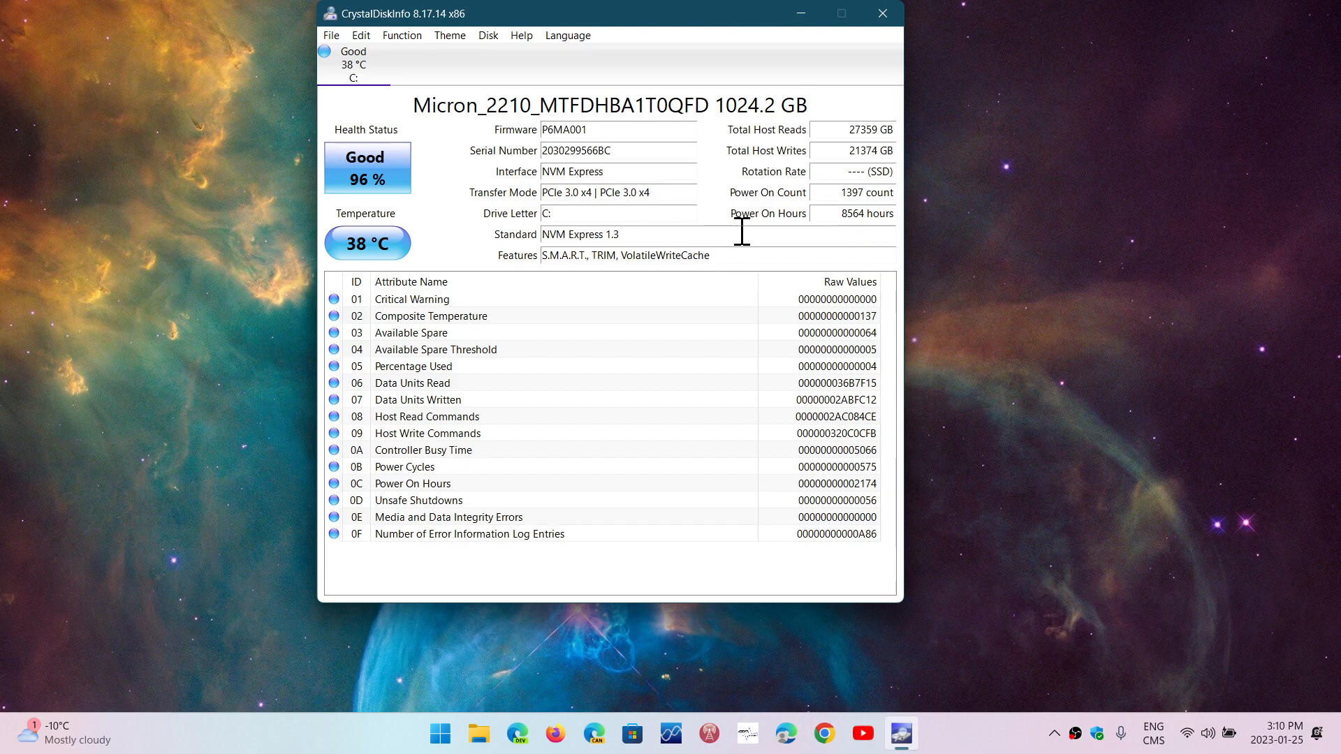
pyautogui.moveTo(680, 248)
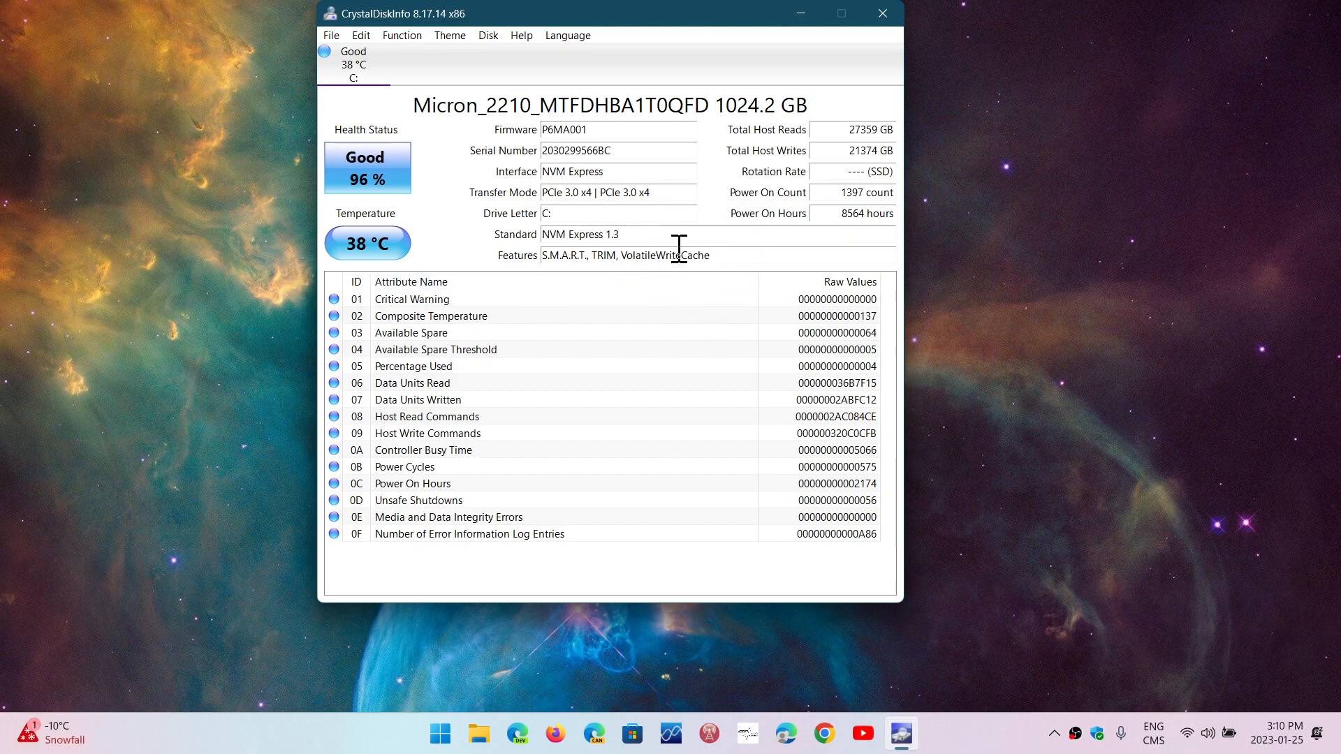
pyautogui.moveTo(927, 146)
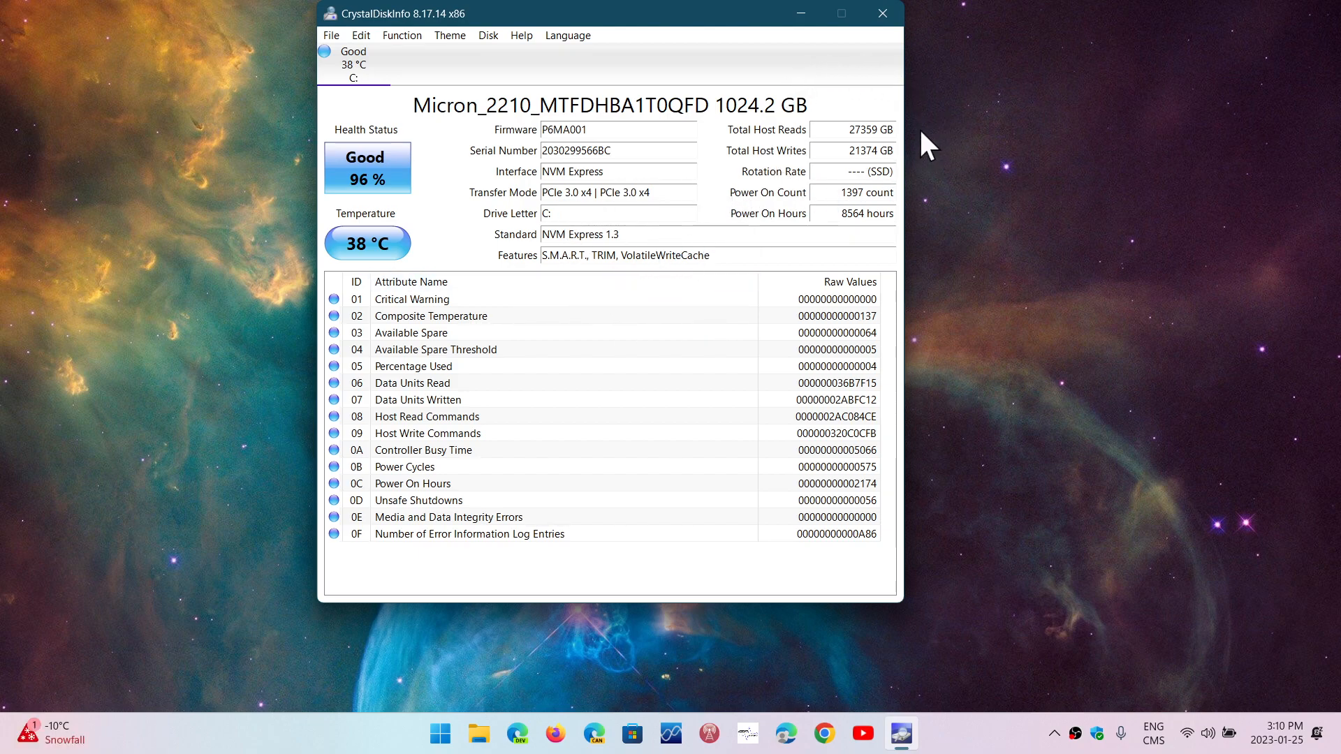
pyautogui.moveTo(988, 250)
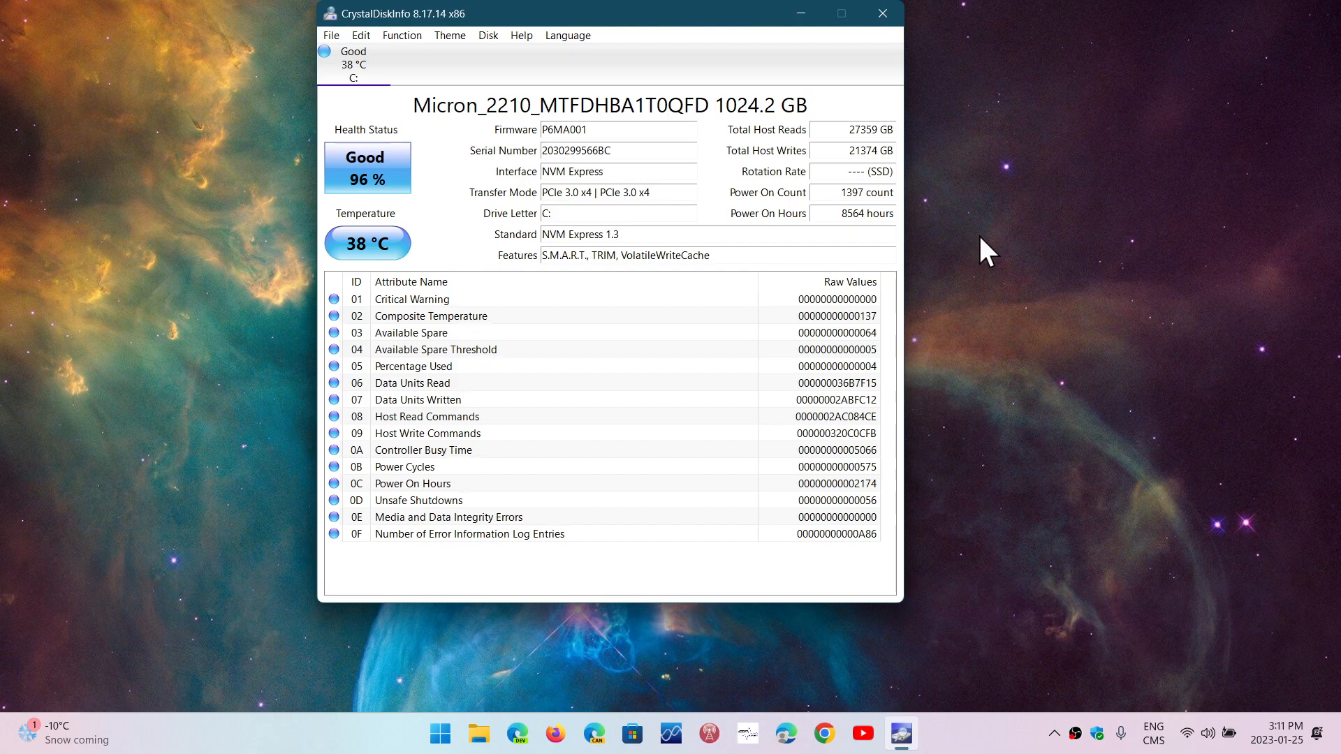
pyautogui.moveTo(402, 35)
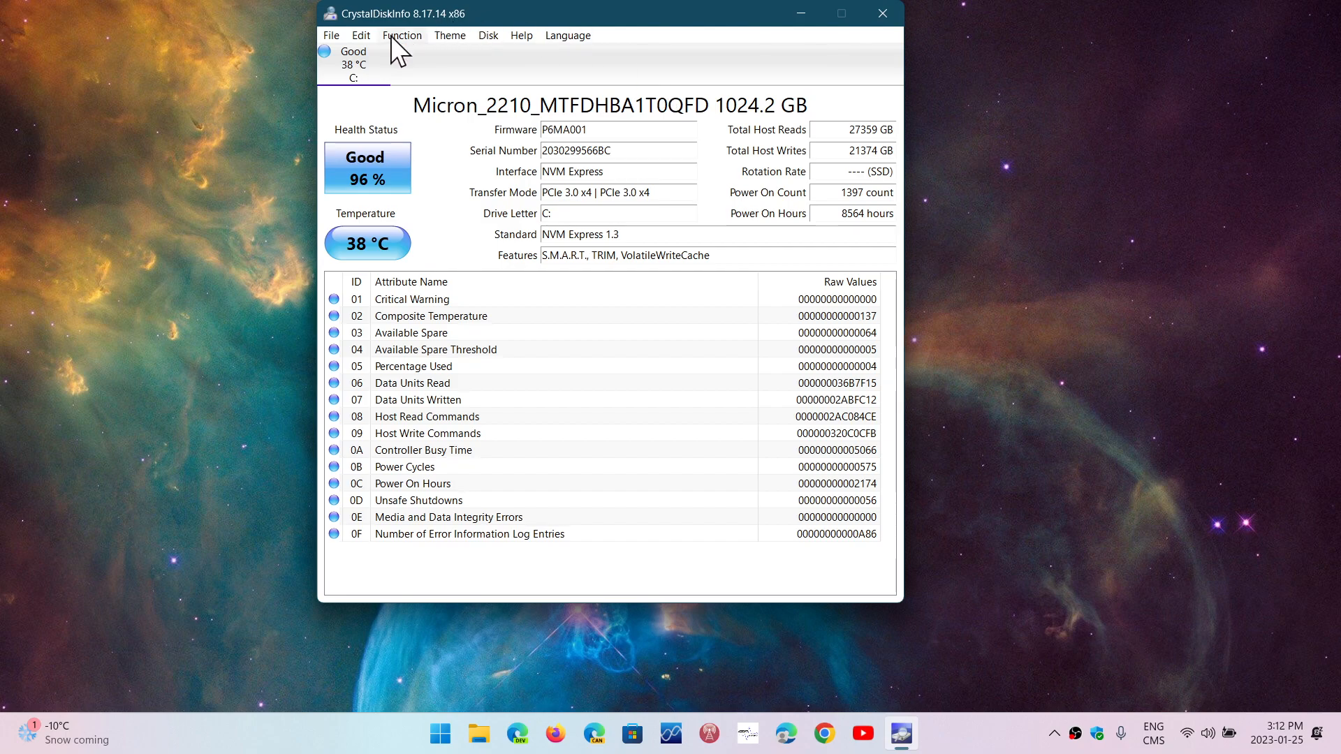
pyautogui.moveTo(628, 346)
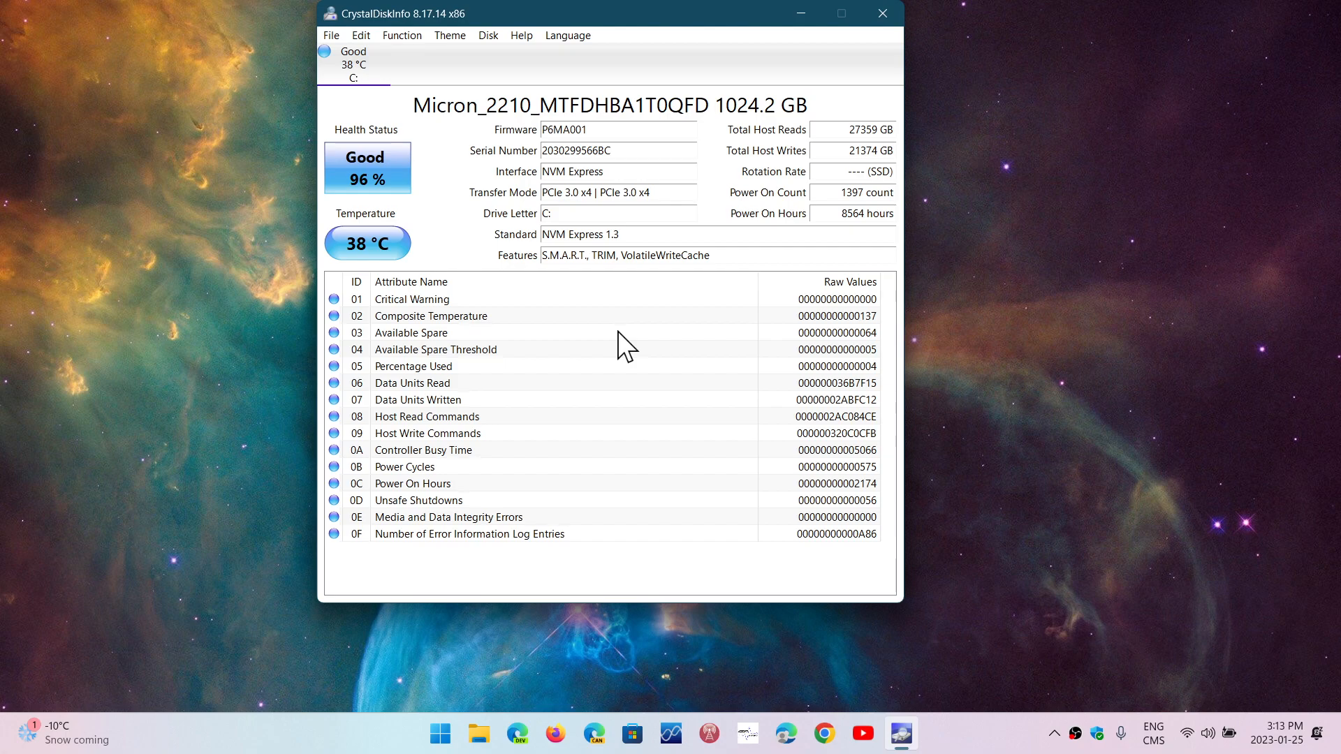
pyautogui.moveTo(1129, 595)
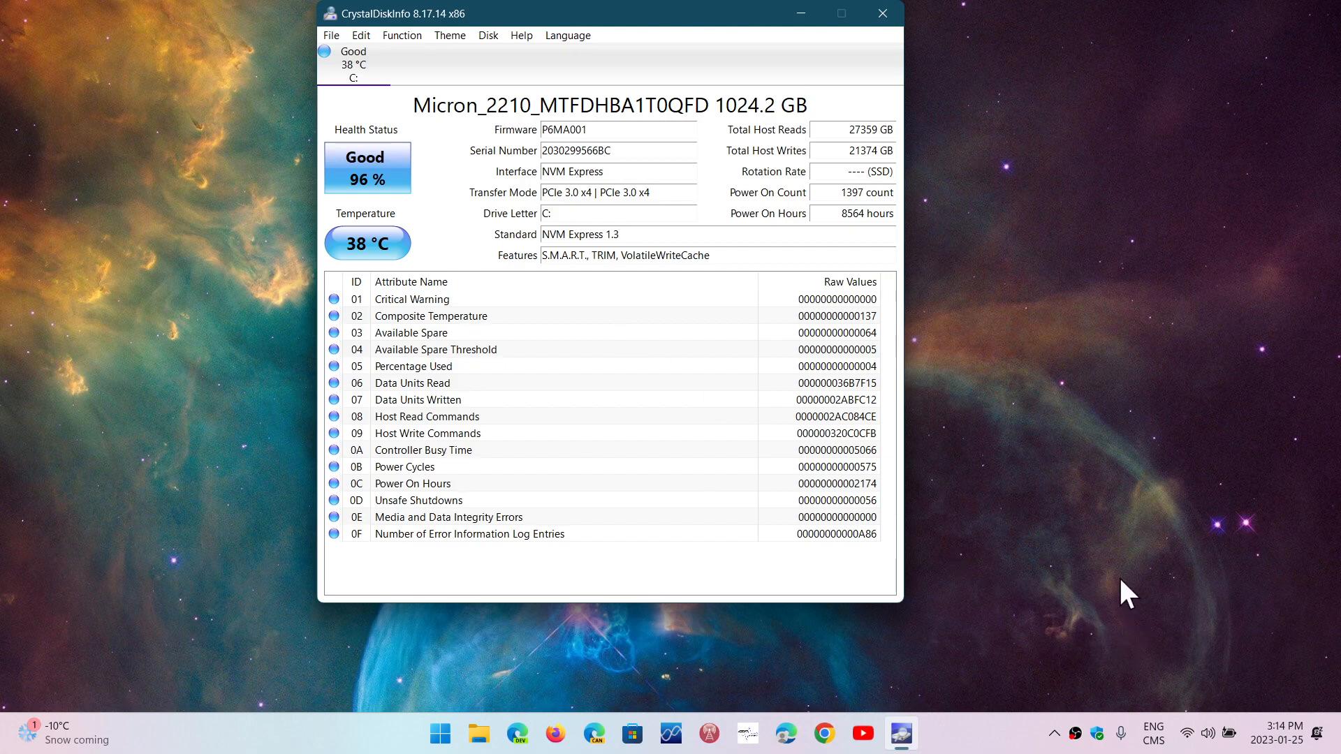